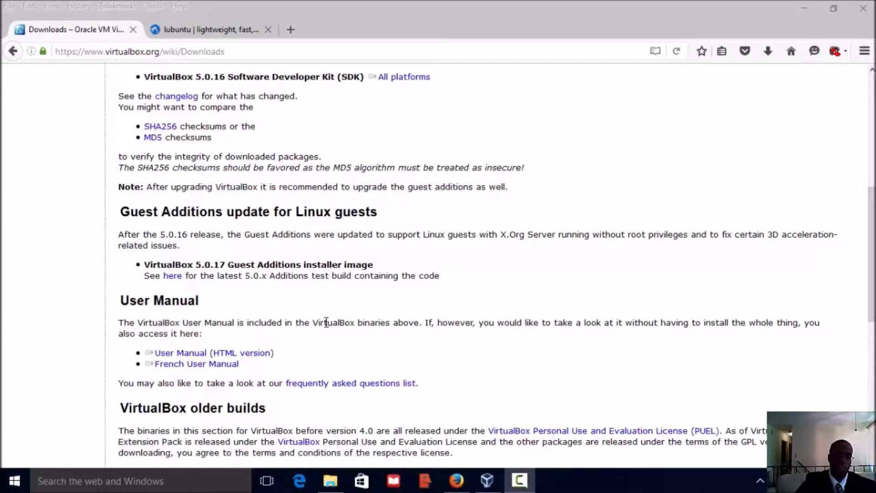
# Look over the VirtualBox downloads page, then switch to the Lubuntu homepage tab
pyautogui.scroll(3)
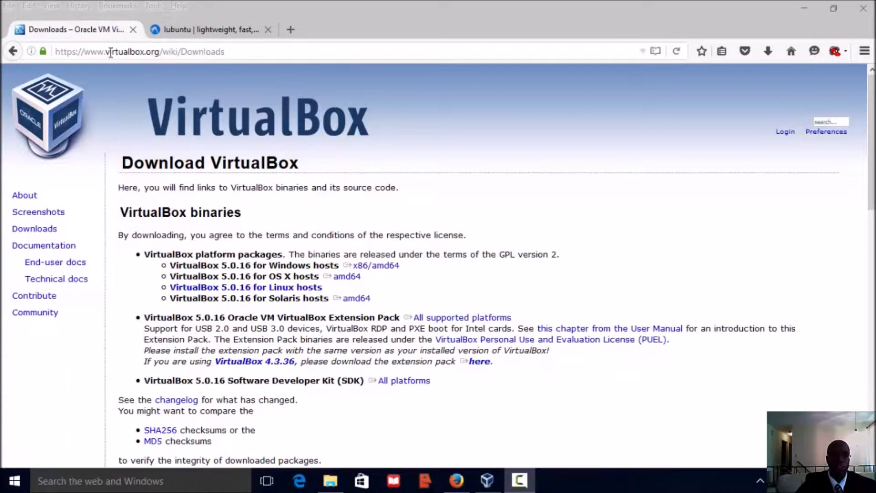
pyautogui.doubleClick(133, 51)
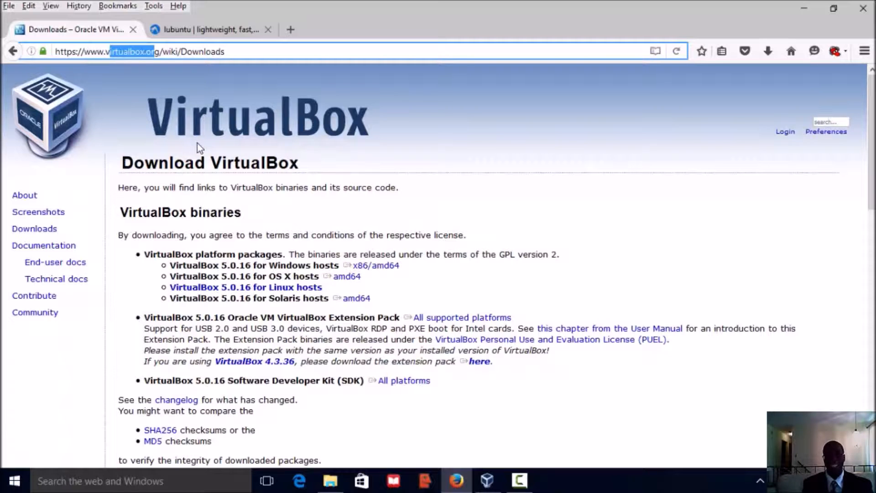
pyautogui.doubleClick(246, 286)
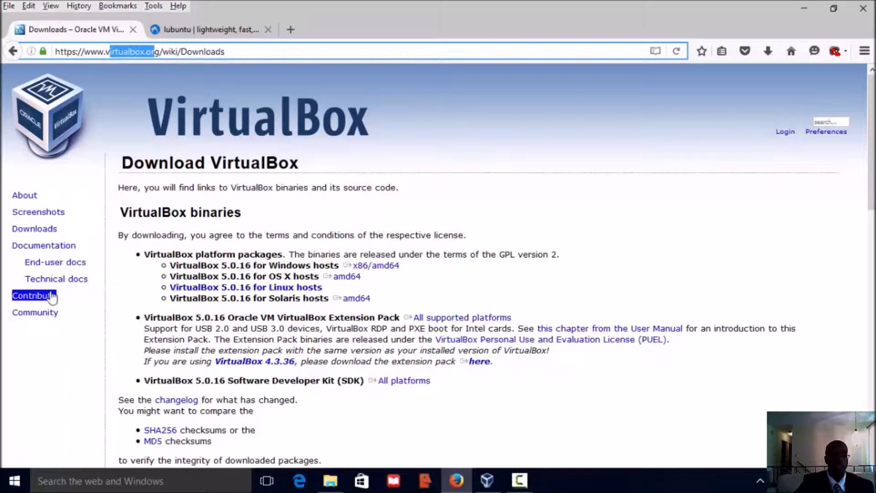
pyautogui.moveTo(196, 102)
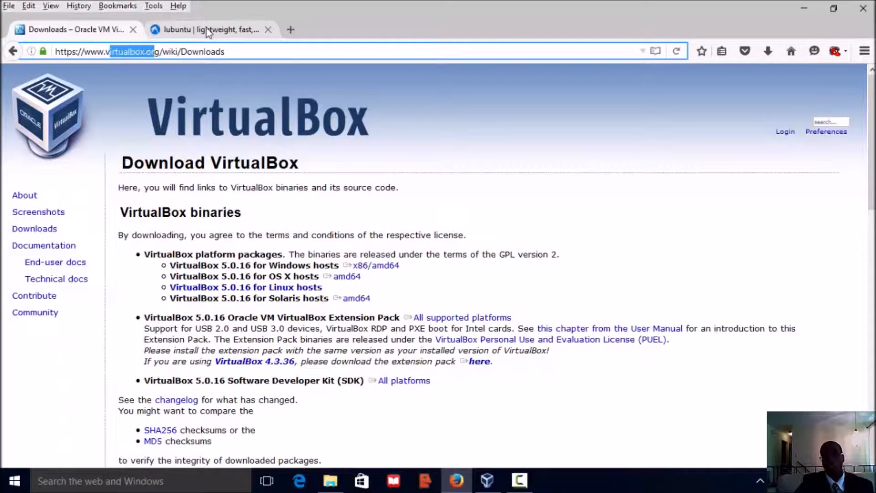
pyautogui.click(210, 29)
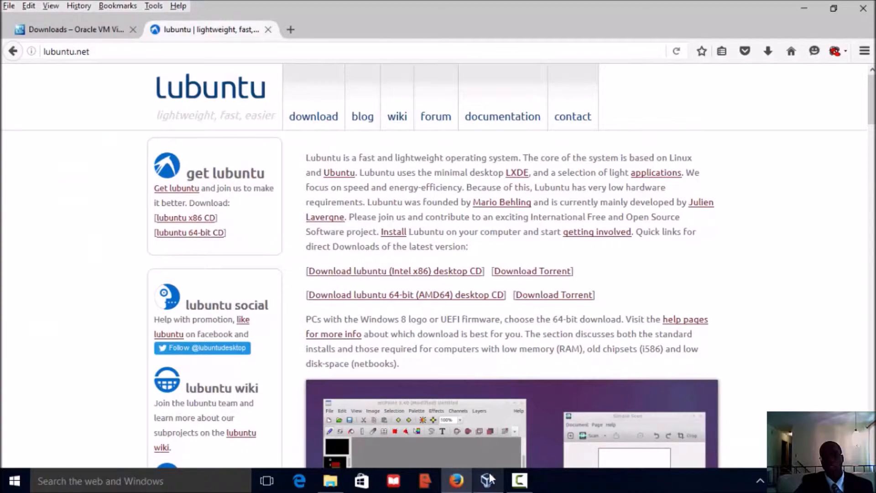
# Start a new VM, dismiss the Lubuntu folder-exists error, and rename it Red Hat
pyautogui.click(487, 480)
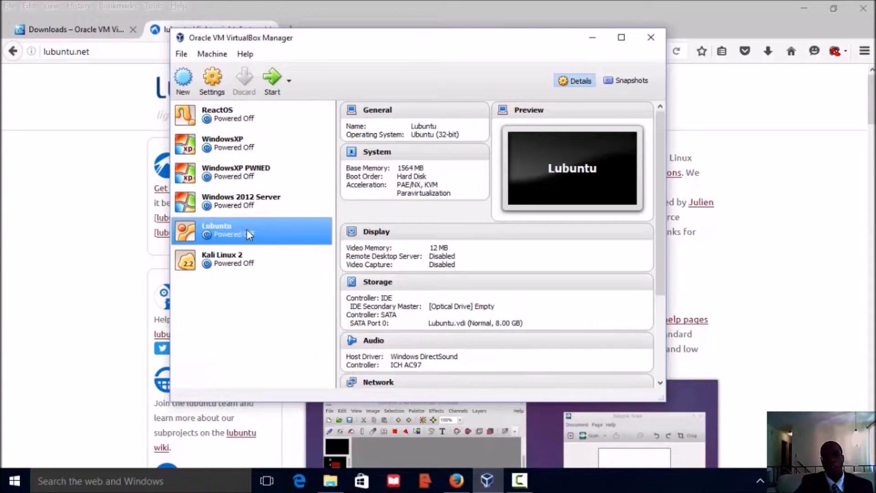
pyautogui.click(183, 82)
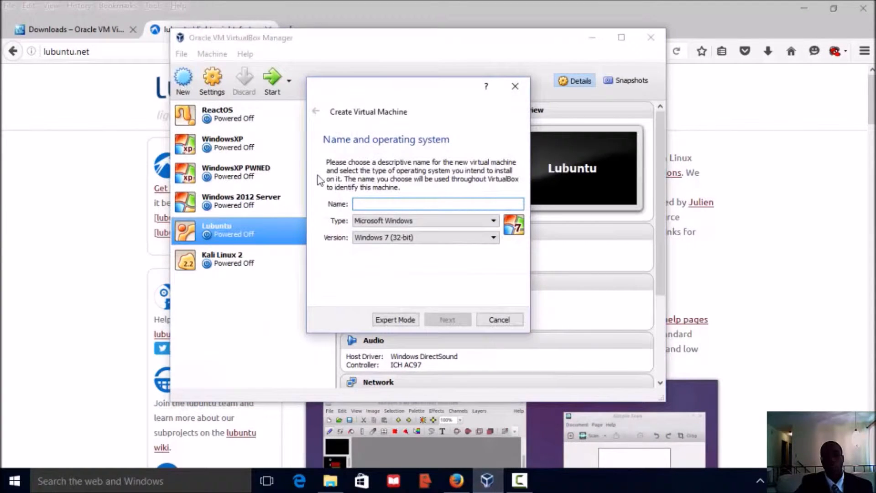
pyautogui.write('Lun')
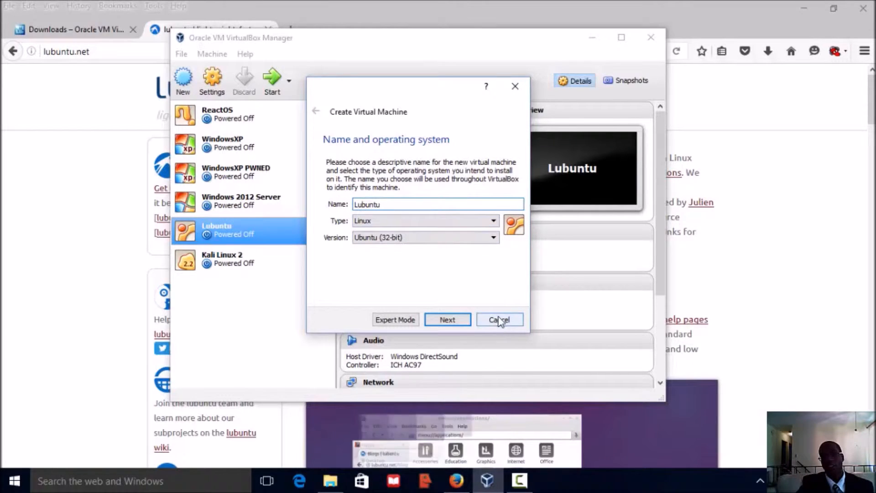
pyautogui.click(448, 319)
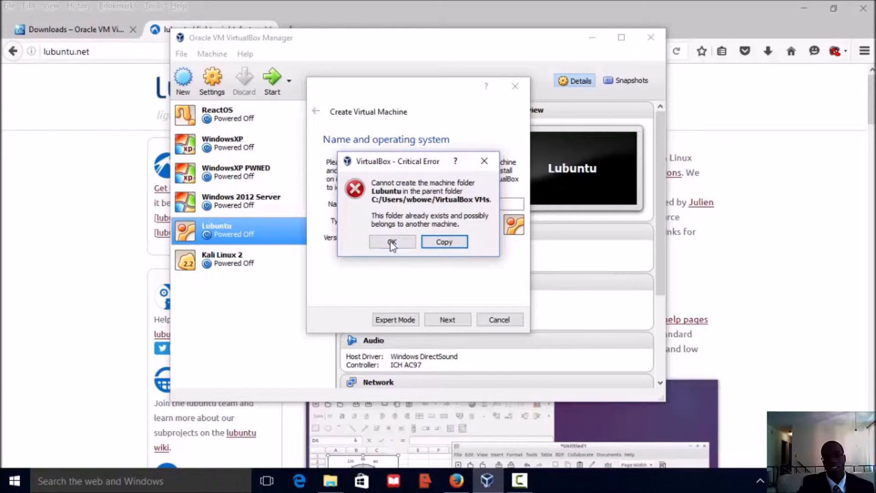
pyautogui.click(392, 241)
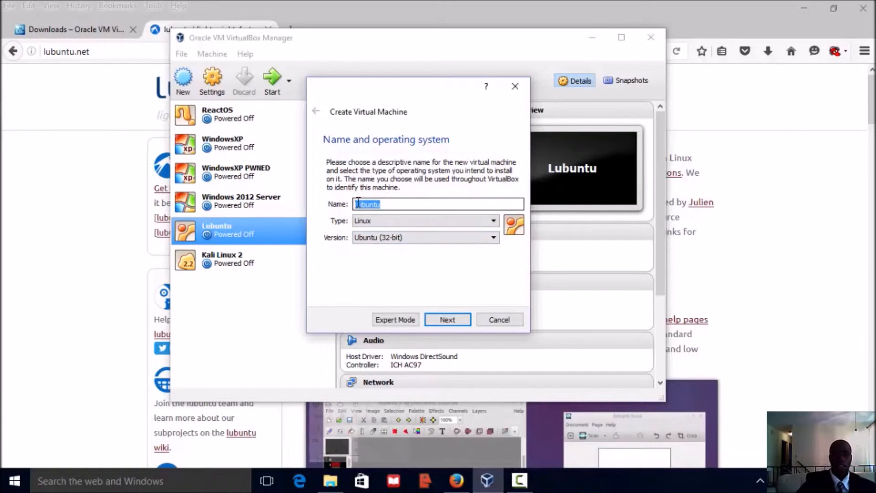
pyautogui.write('Red')
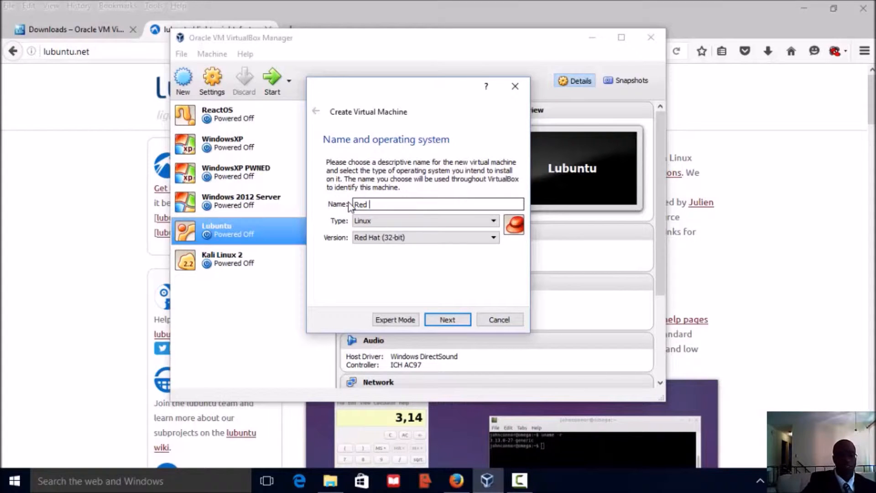
pyautogui.write('Gat')
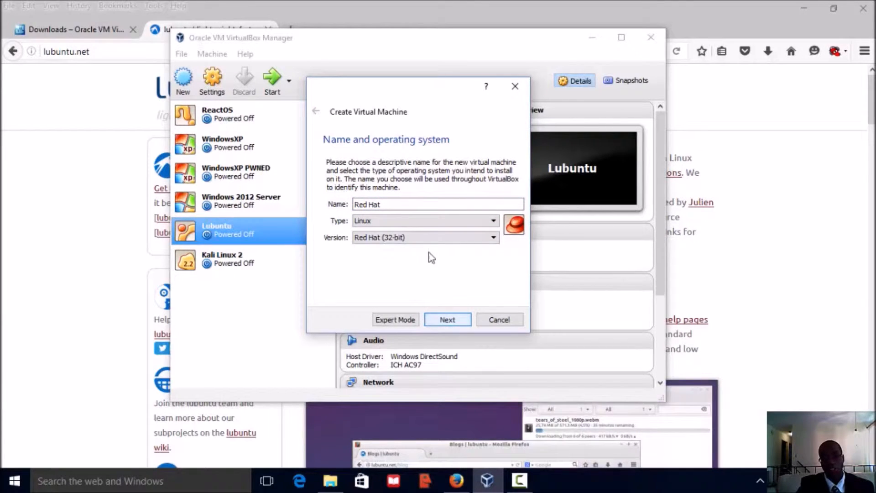
# Set the Red Hat machine's memory to 1638 MB and advance through the hard disk page
pyautogui.click(447, 320)
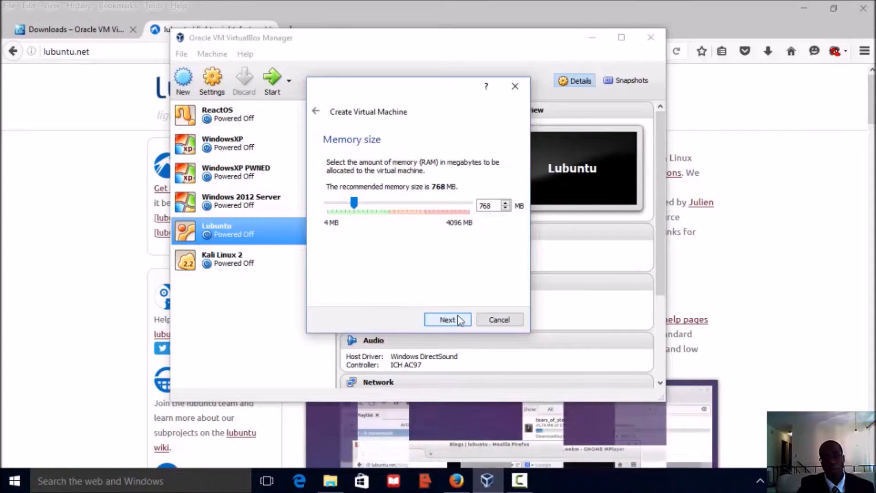
pyautogui.moveTo(355, 203); pyautogui.dragTo(382, 203)
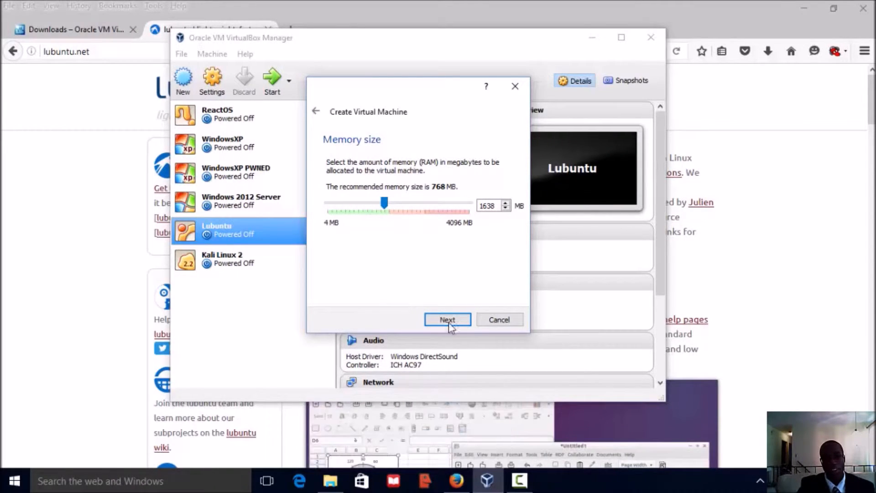
pyautogui.click(447, 319)
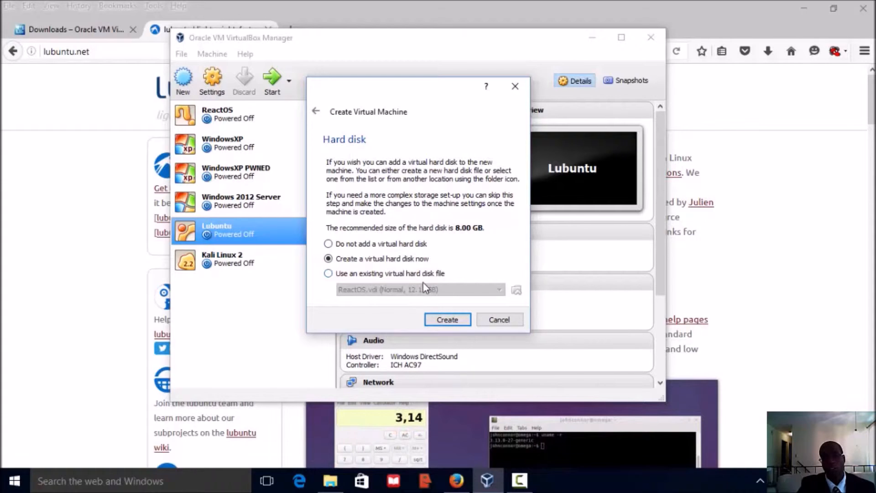
pyautogui.click(448, 319)
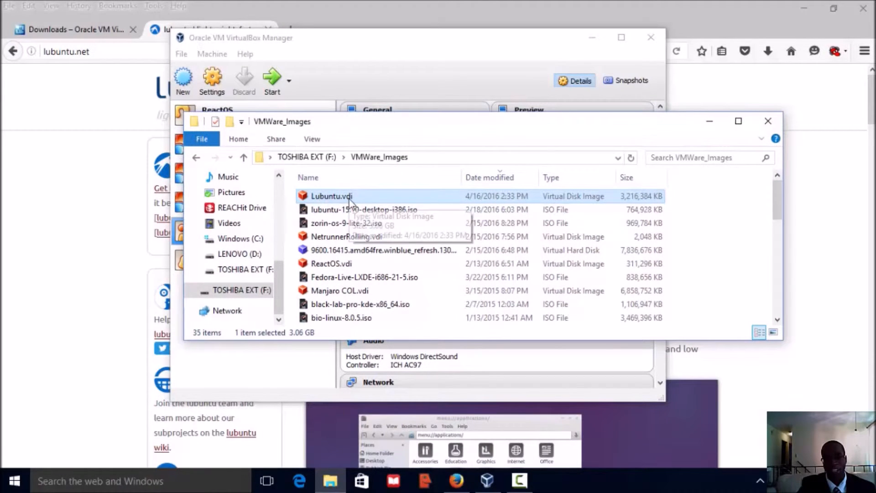
# Close the VMWare_Images folder and bring back VirtualBox Manager showing the Lubuntu machine
pyautogui.click(363, 209)
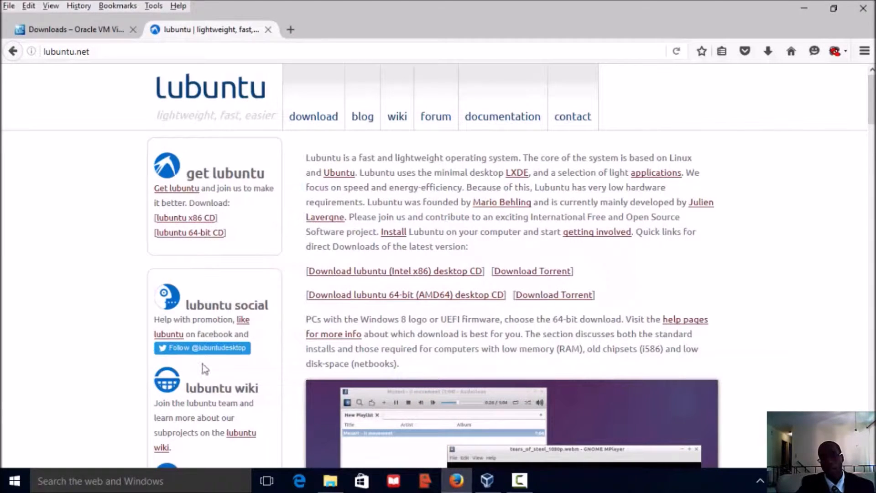
pyautogui.moveTo(466, 277)
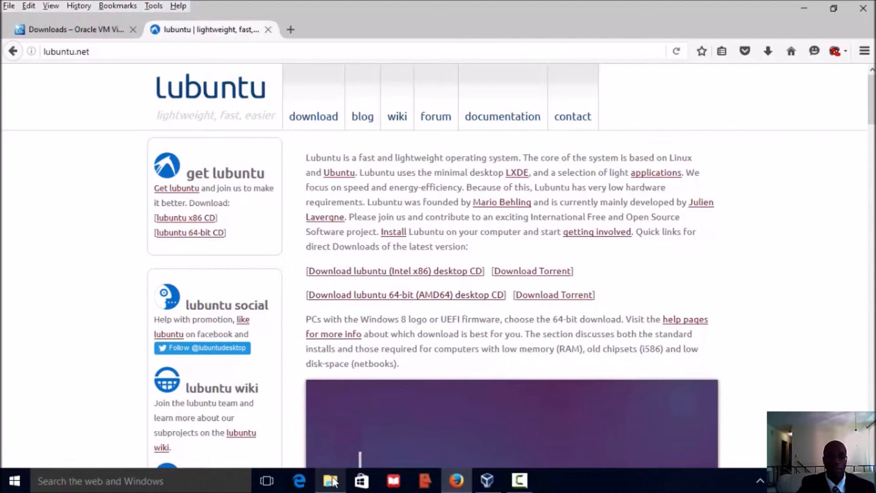
pyautogui.click(329, 481)
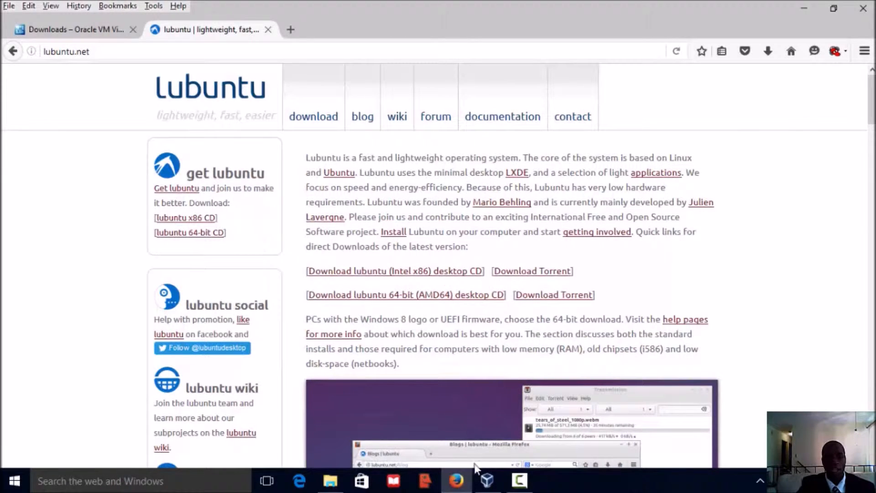
pyautogui.click(486, 481)
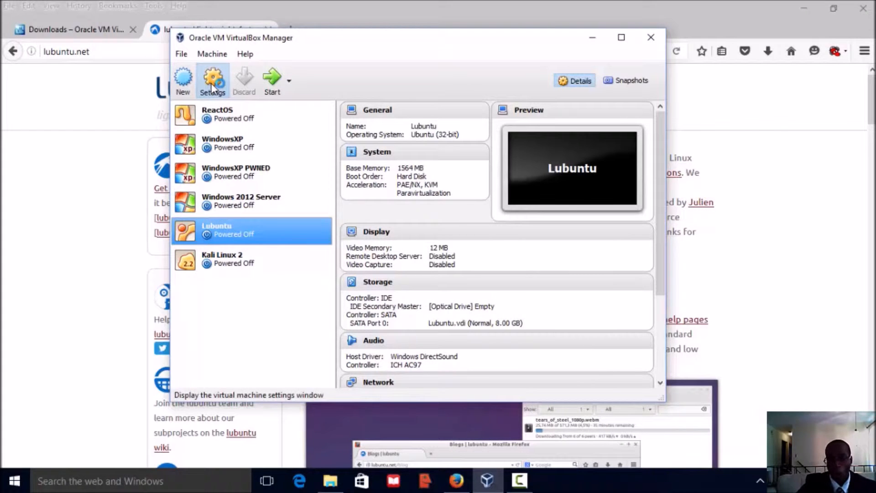
# Remove Optical from Lubuntu's boot order, view processor settings, then show its storage
pyautogui.click(212, 81)
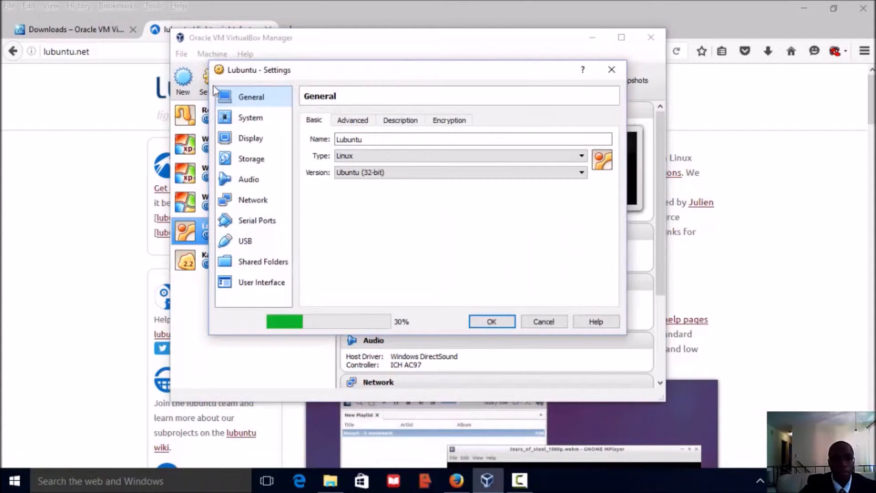
pyautogui.click(250, 117)
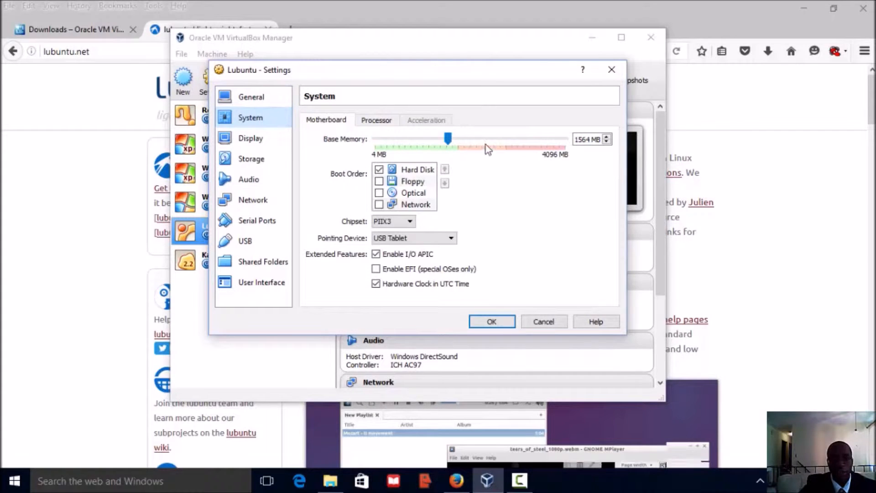
pyautogui.click(413, 181)
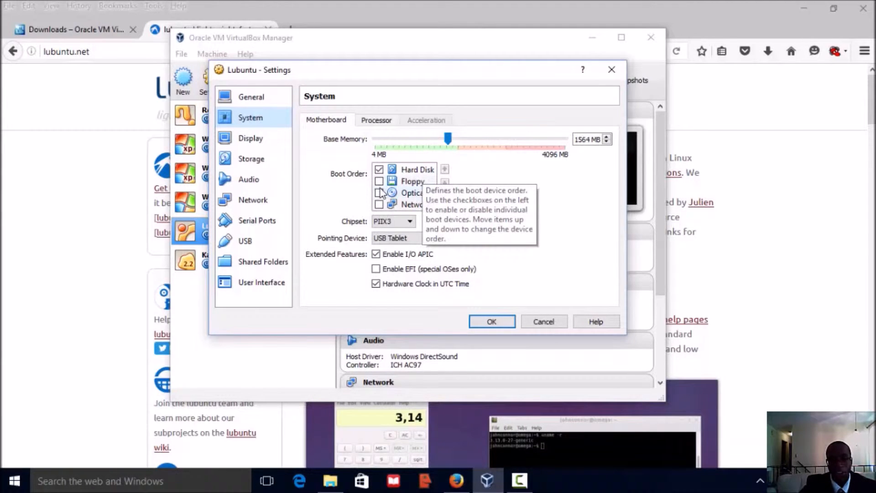
pyautogui.click(379, 192)
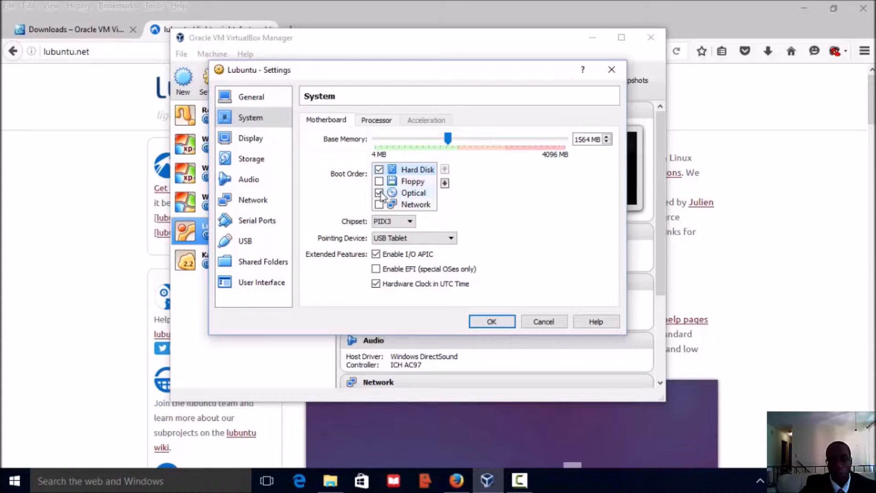
pyautogui.click(379, 192)
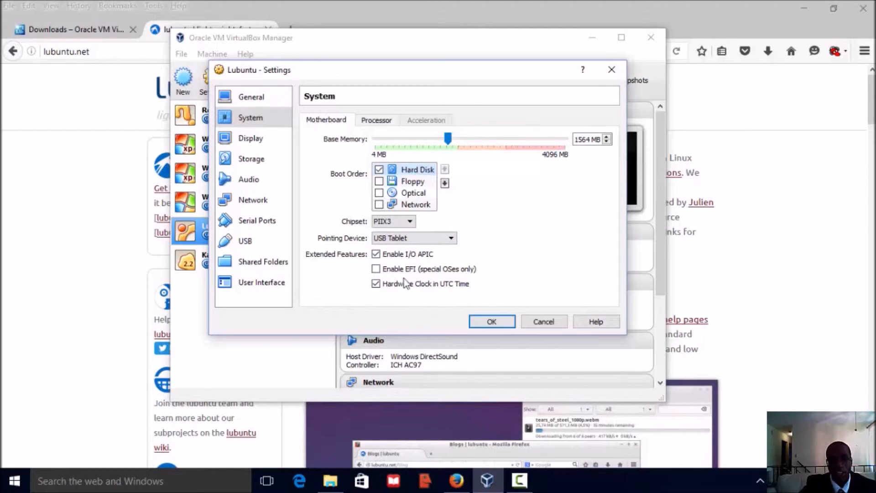
pyautogui.click(376, 120)
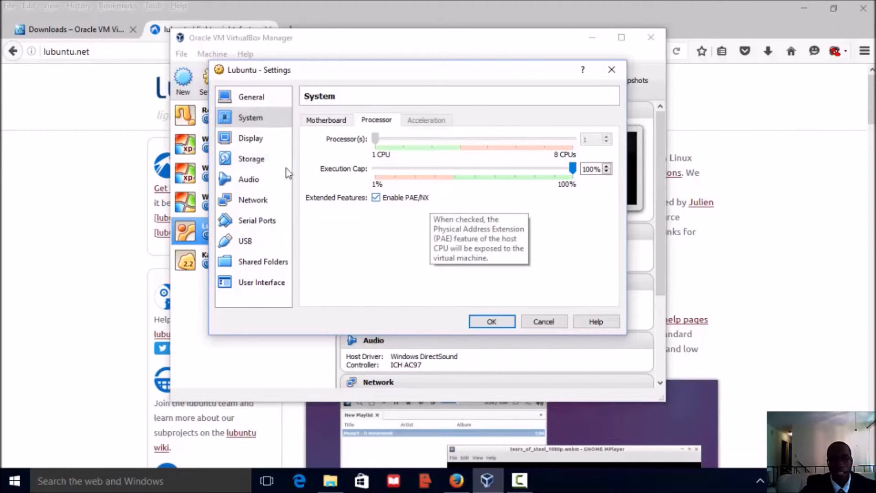
pyautogui.click(251, 158)
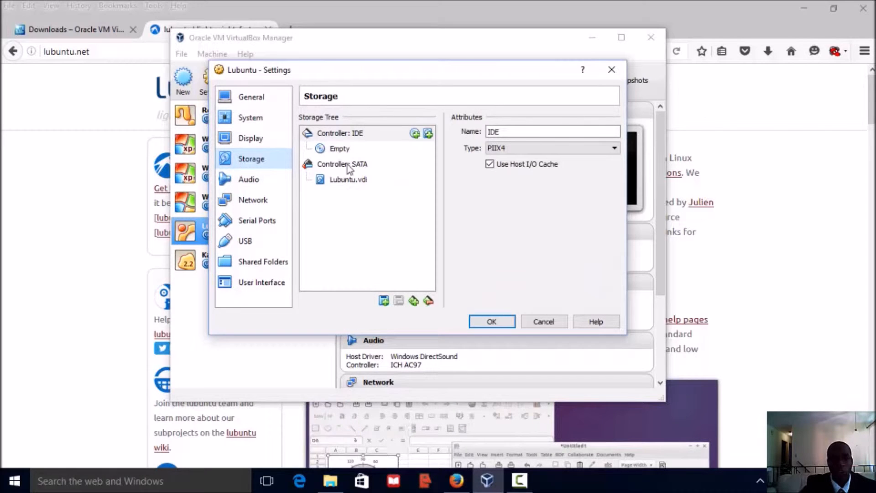
pyautogui.moveTo(349, 179)
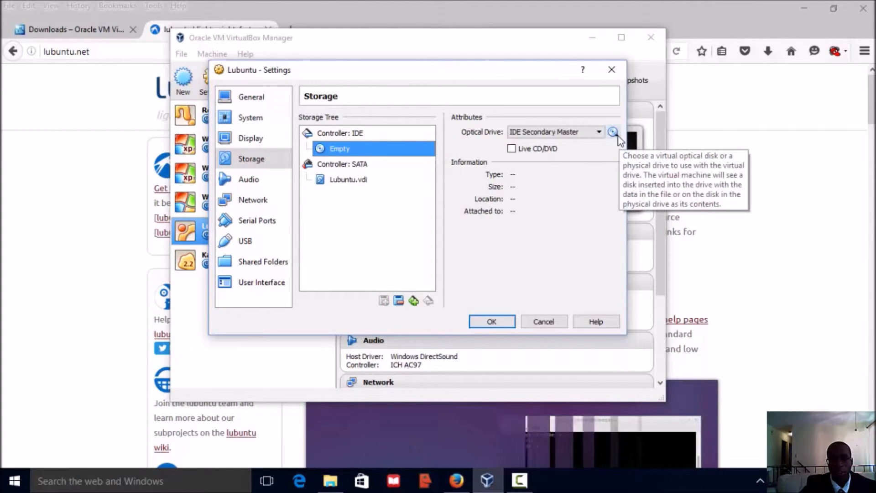
# Cancel the optical disk file chooser leaving the IDE drive empty, then view Audio settings
pyautogui.click(612, 132)
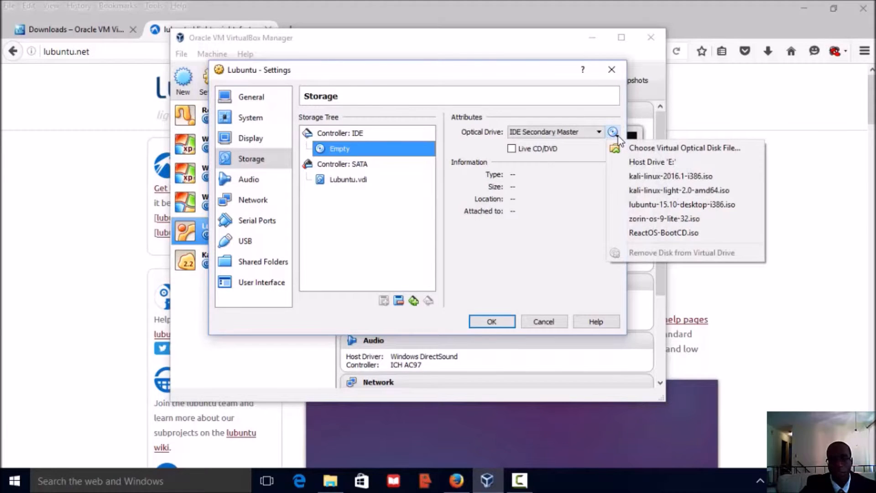
pyautogui.click(613, 131)
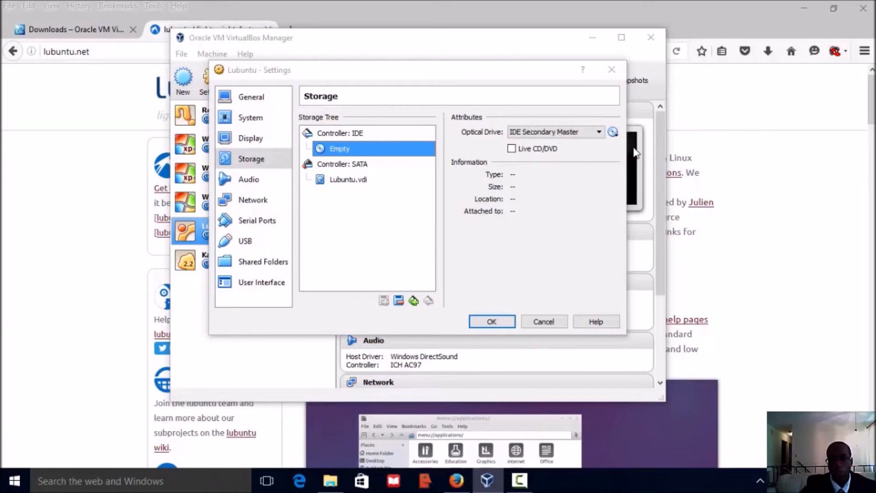
pyautogui.click(612, 132)
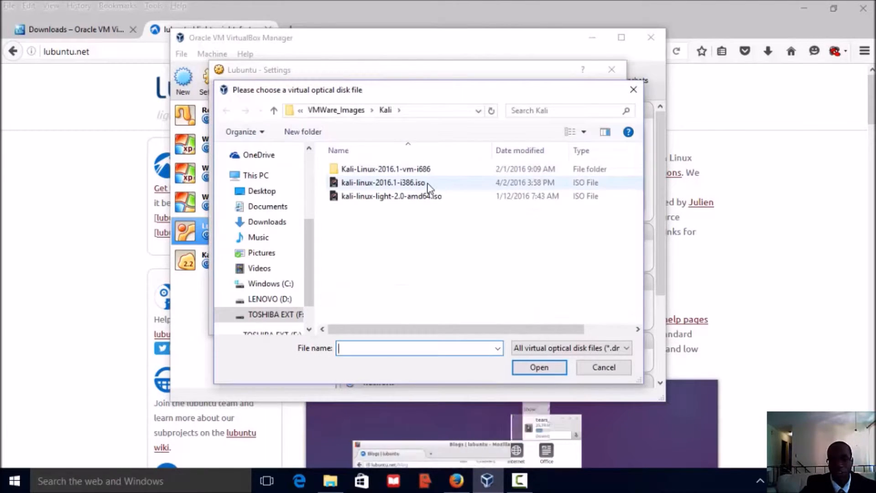
pyautogui.click(604, 367)
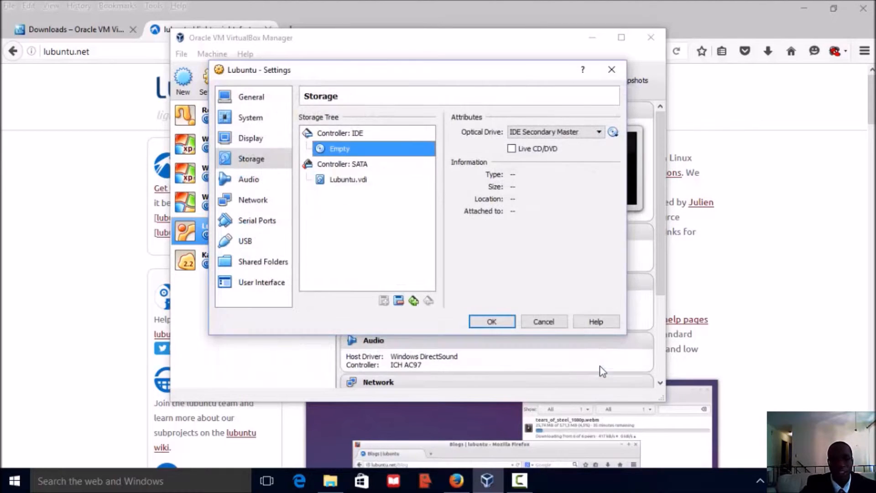
pyautogui.click(249, 179)
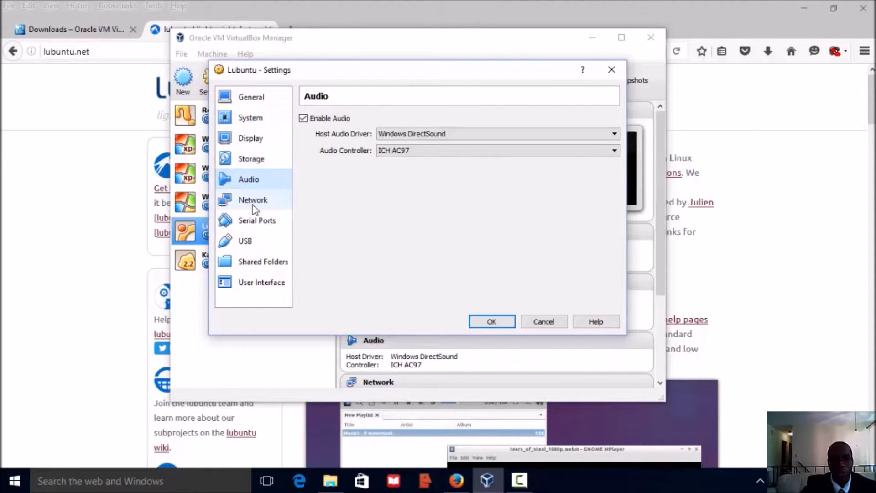
# Review Adapter 1 in Network settings: enabled and attached to NAT
pyautogui.click(253, 200)
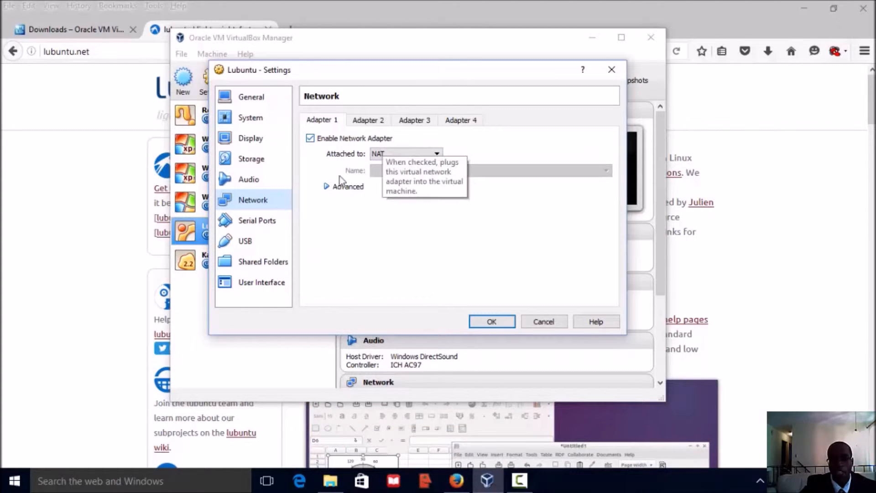
pyautogui.click(327, 187)
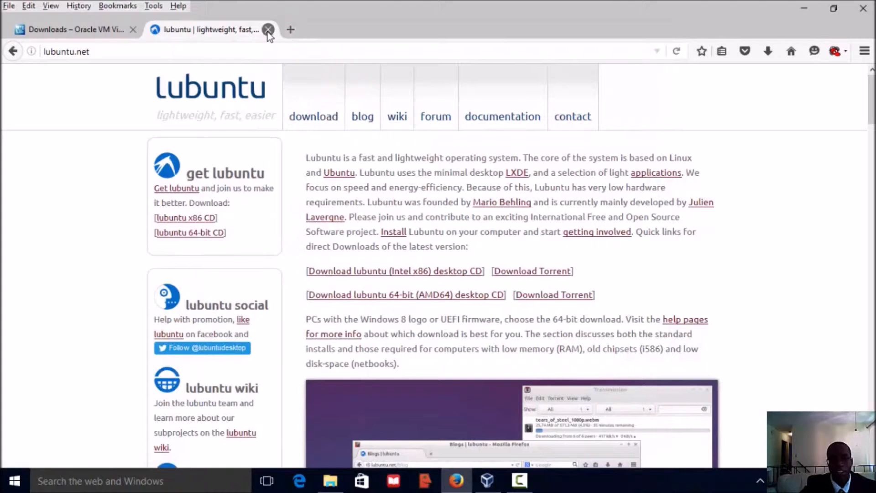
# Close the lubuntu.net tab so Firefox closes and VirtualBox Manager is in front
pyautogui.click(268, 30)
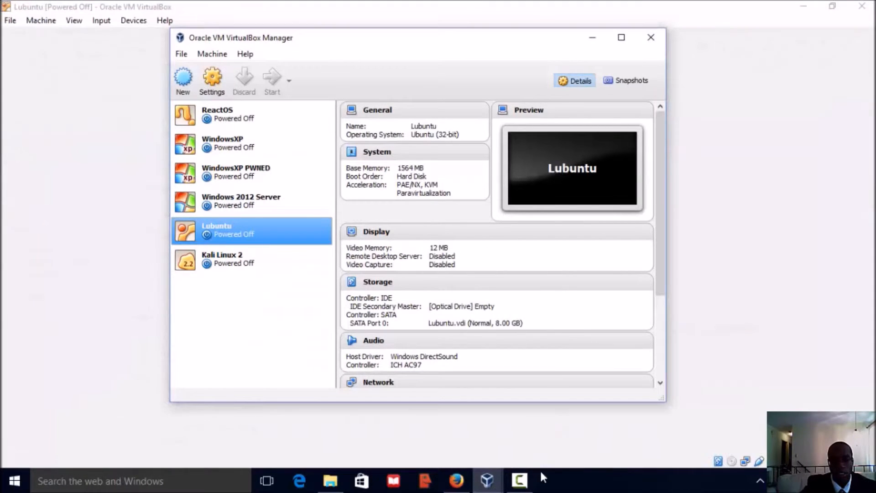
# Boot the Lubuntu VM, enter the login password, and submit it
pyautogui.click(272, 81)
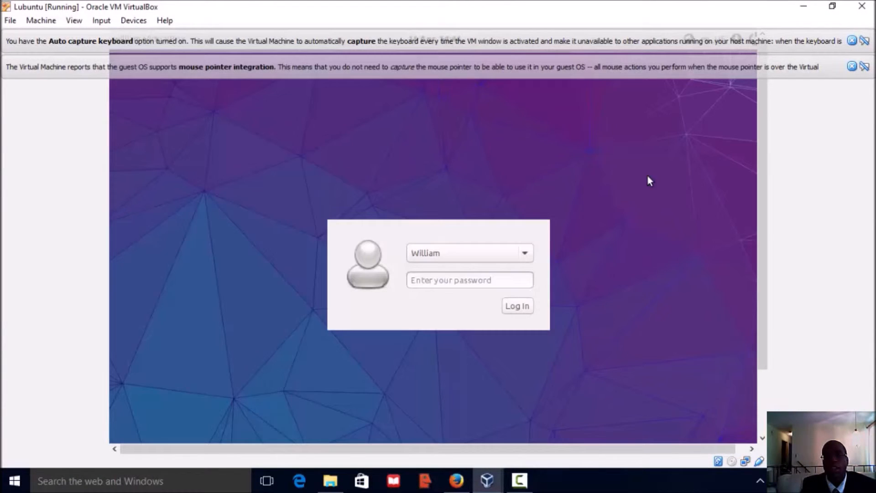
pyautogui.click(470, 279)
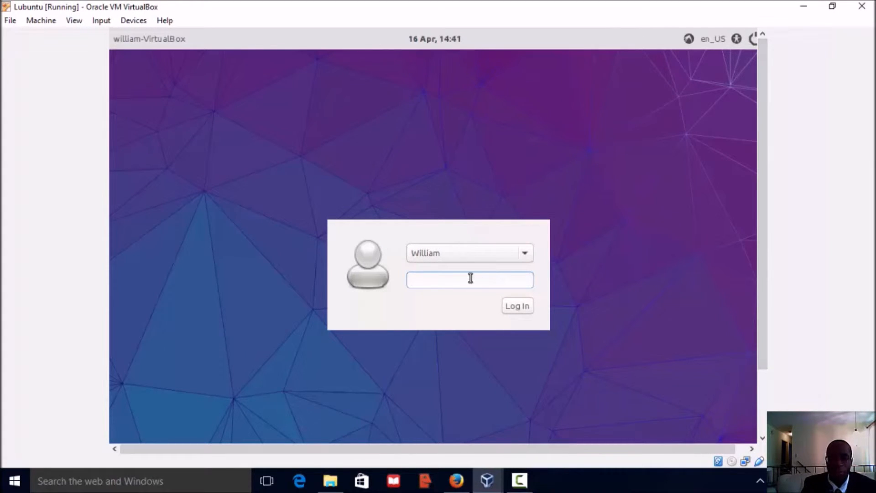
pyautogui.write('•')
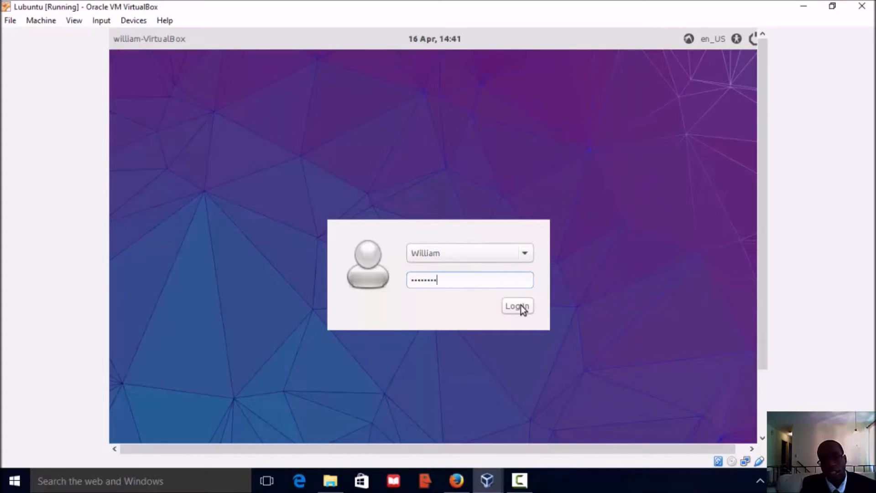
pyautogui.click(516, 306)
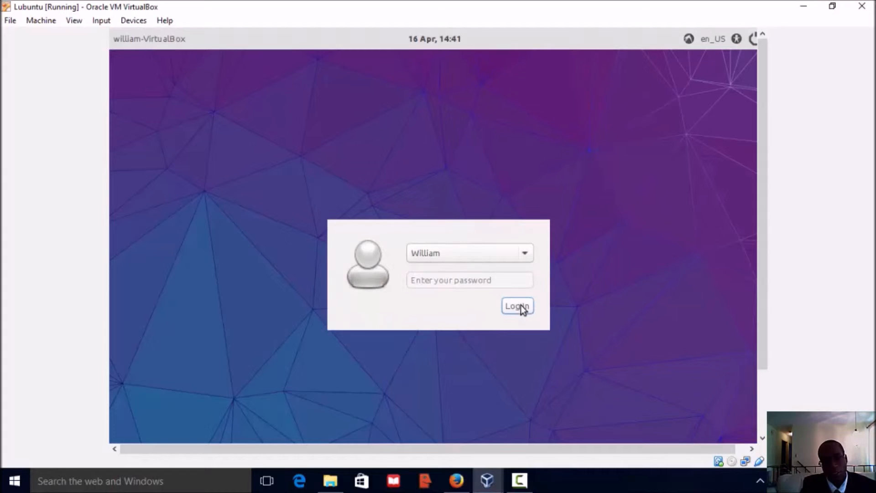
pyautogui.click(516, 306)
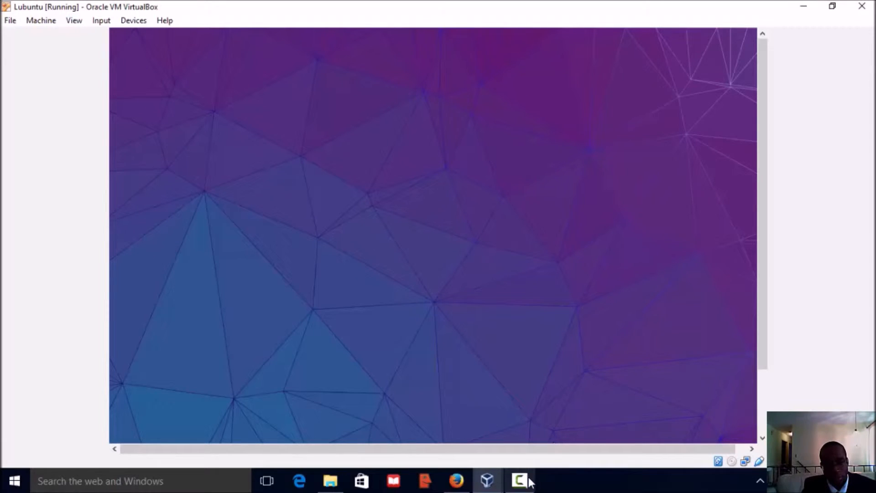
# Open and dismiss the Lubuntu application menu while the desktop with Trash finishes loading
pyautogui.rightClick(518, 481)
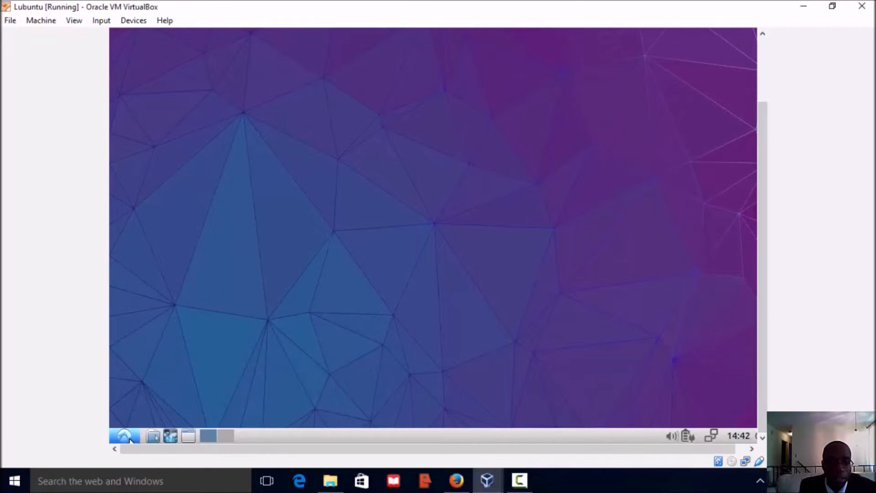
pyautogui.click(123, 436)
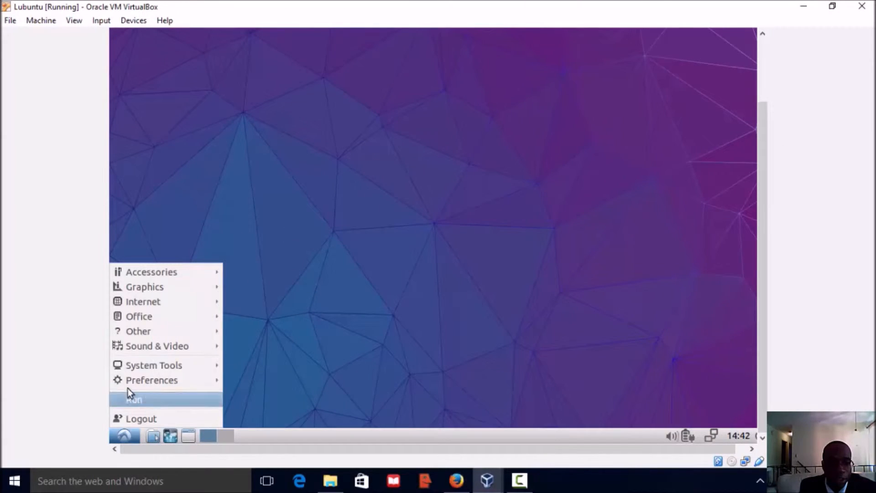
pyautogui.click(250, 306)
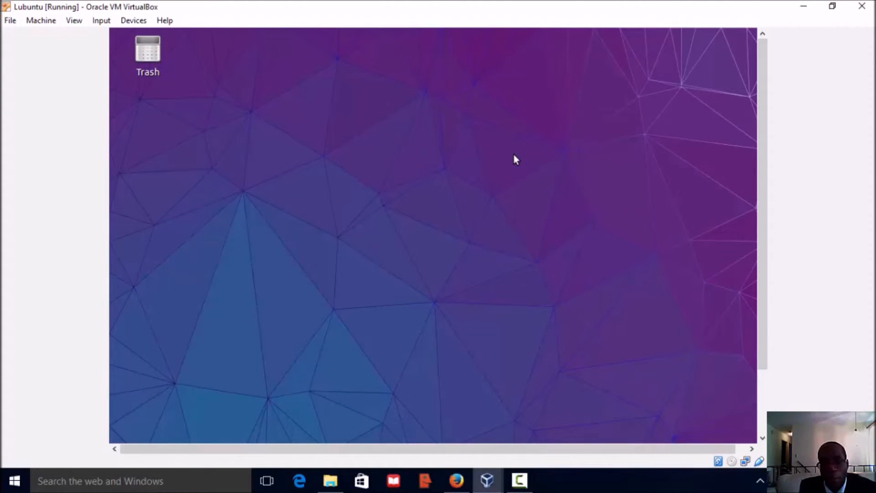
pyautogui.click(519, 481)
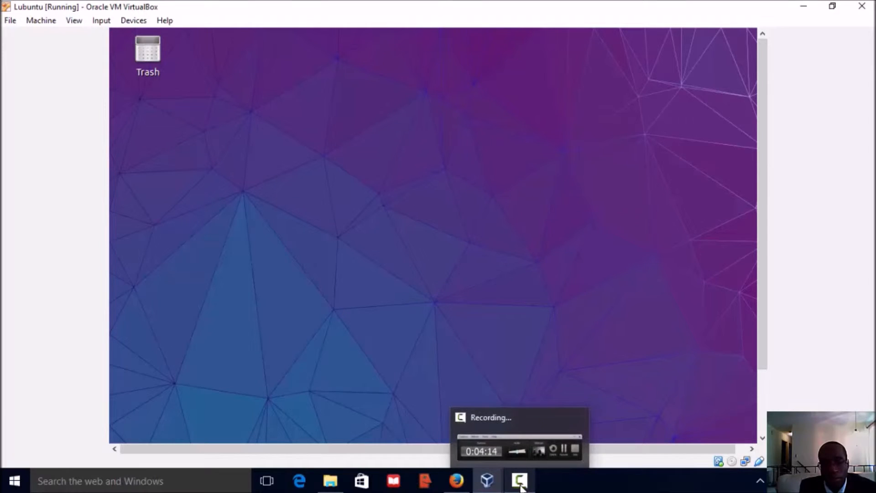
pyautogui.rightClick(518, 481)
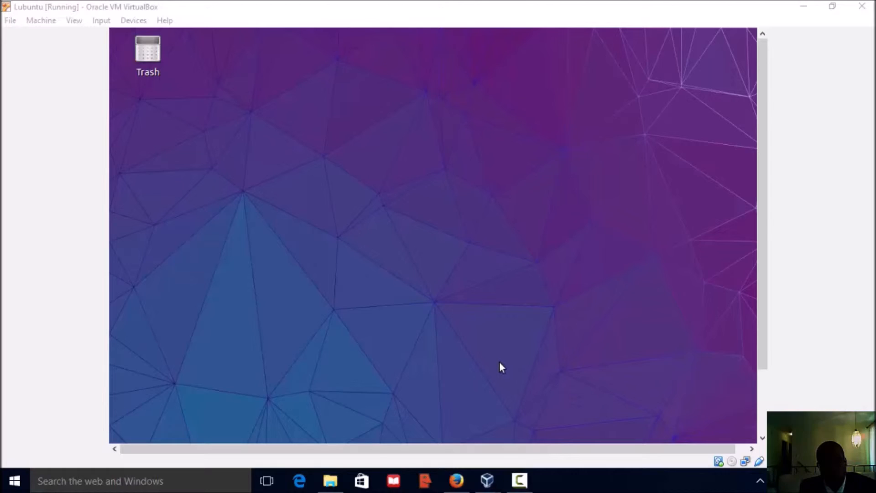
# Launch Firefox, search Google for 'linux', and open the Linux.com result
pyautogui.click(455, 480)
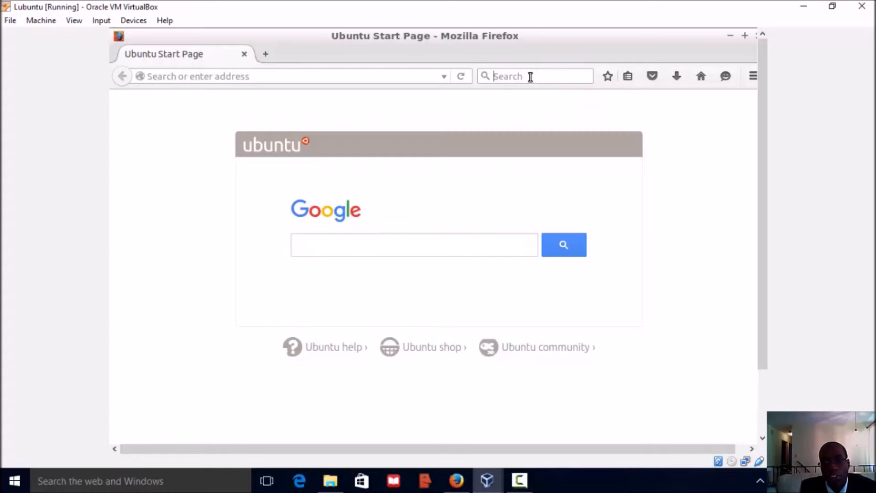
pyautogui.moveTo(533, 76)
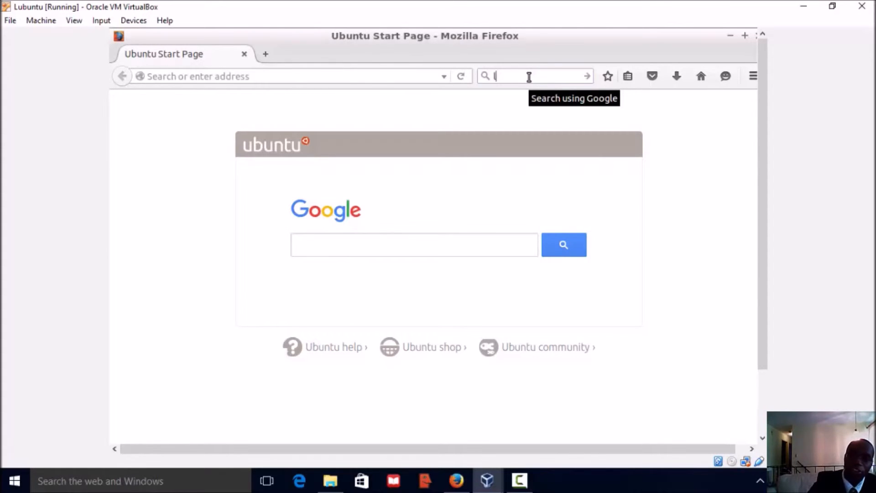
pyautogui.write('linux')
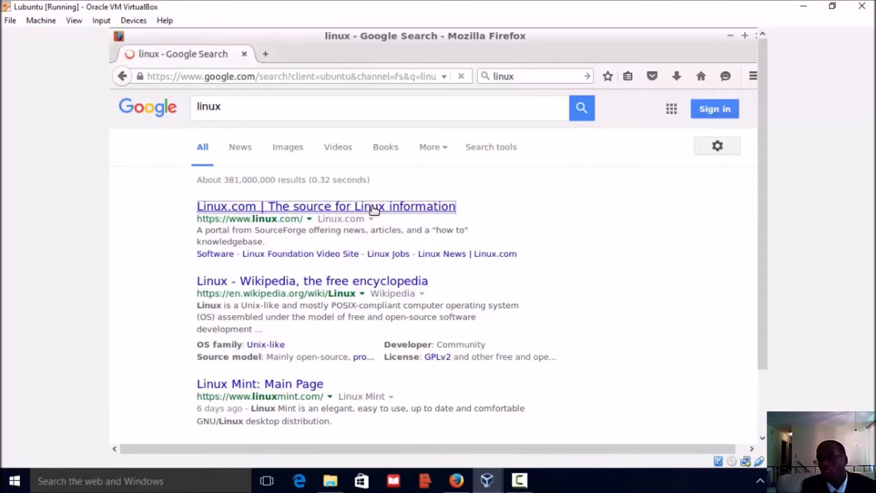
pyautogui.click(325, 206)
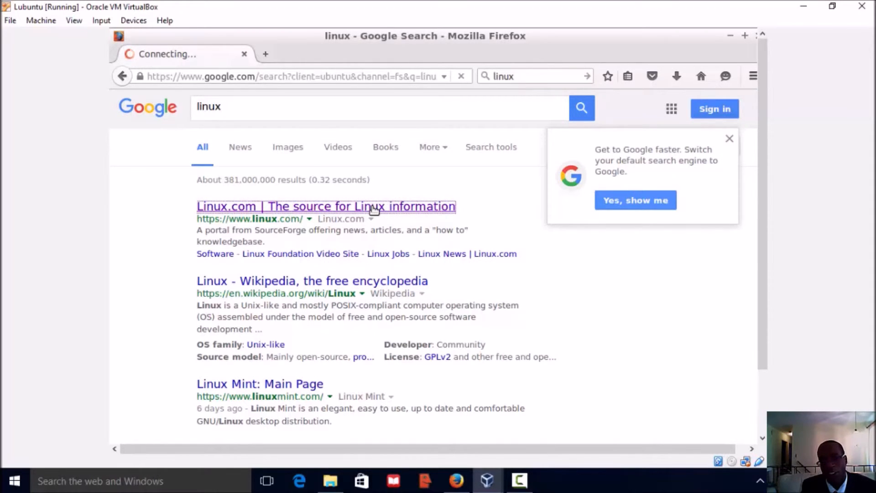
pyautogui.click(325, 206)
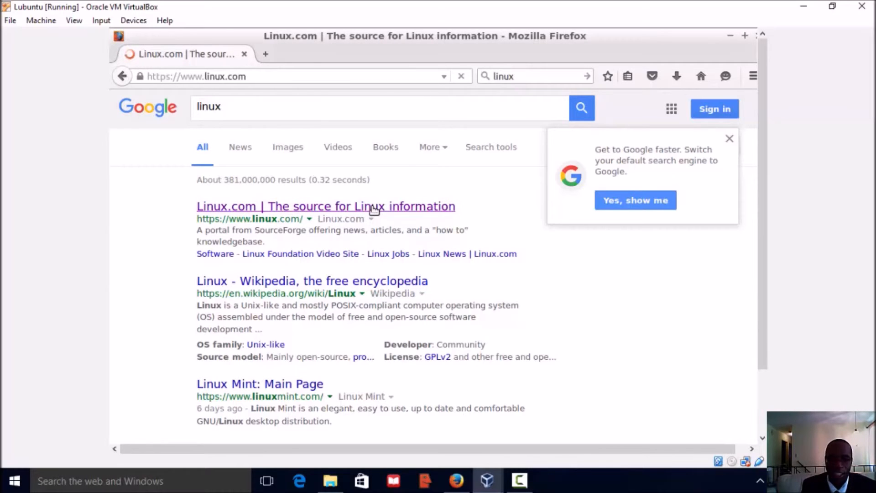
pyautogui.moveTo(745, 152)
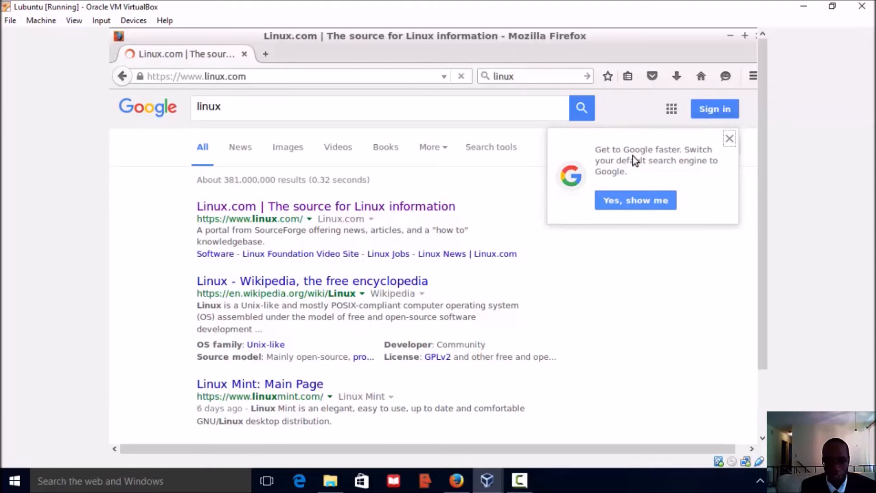
pyautogui.moveTo(632, 158)
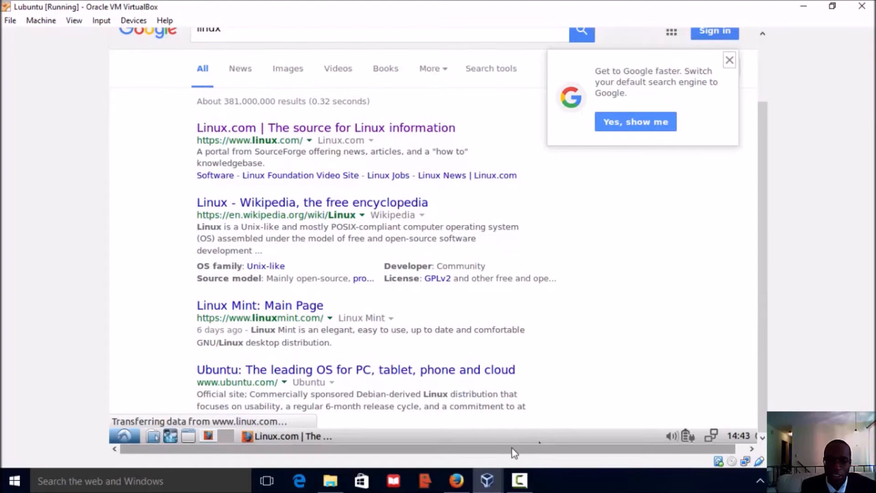
pyautogui.moveTo(711, 333)
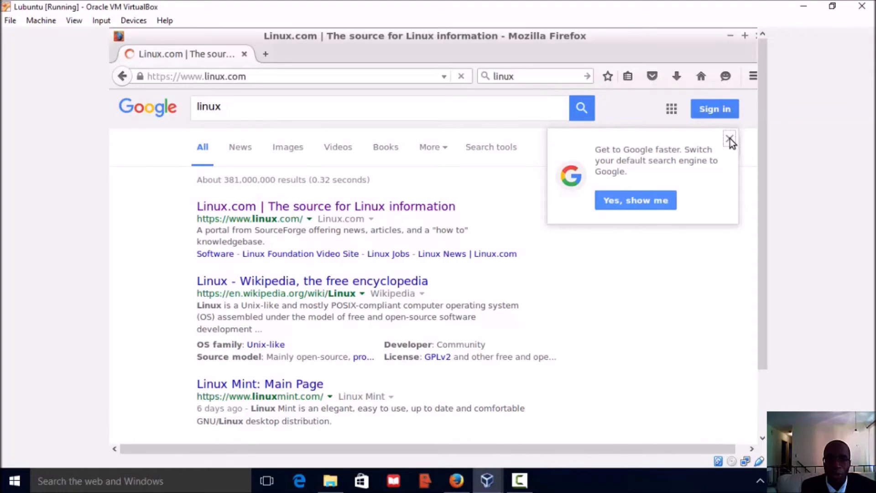
pyautogui.moveTo(725, 145)
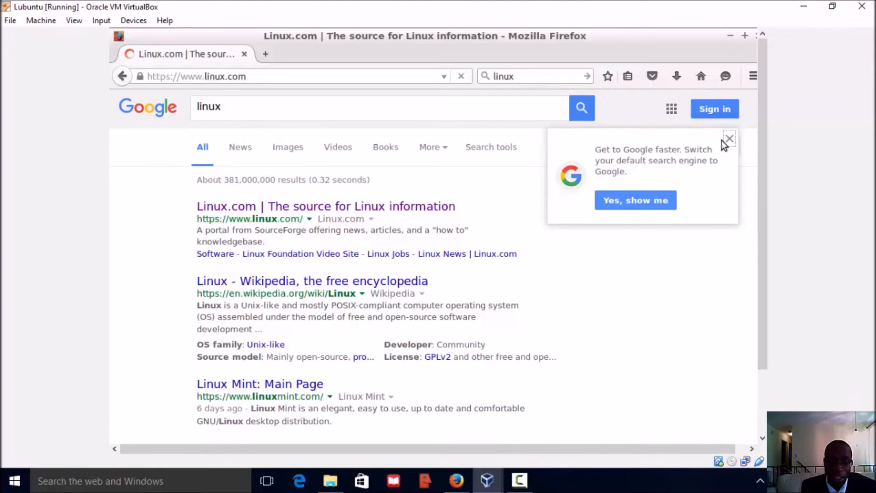
pyautogui.moveTo(719, 147)
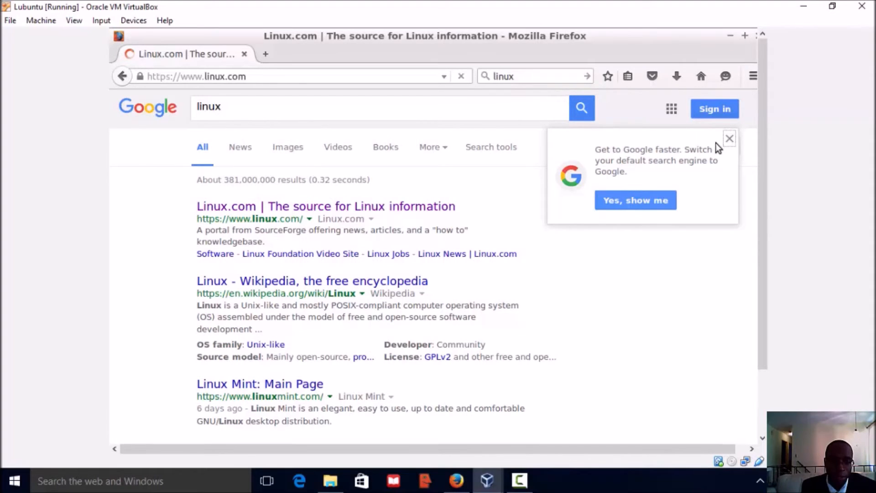
pyautogui.moveTo(710, 151)
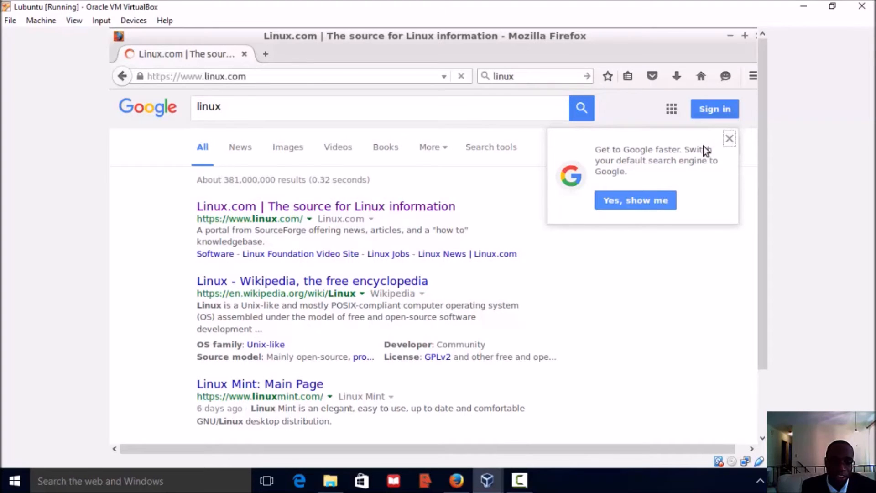
pyautogui.moveTo(705, 151)
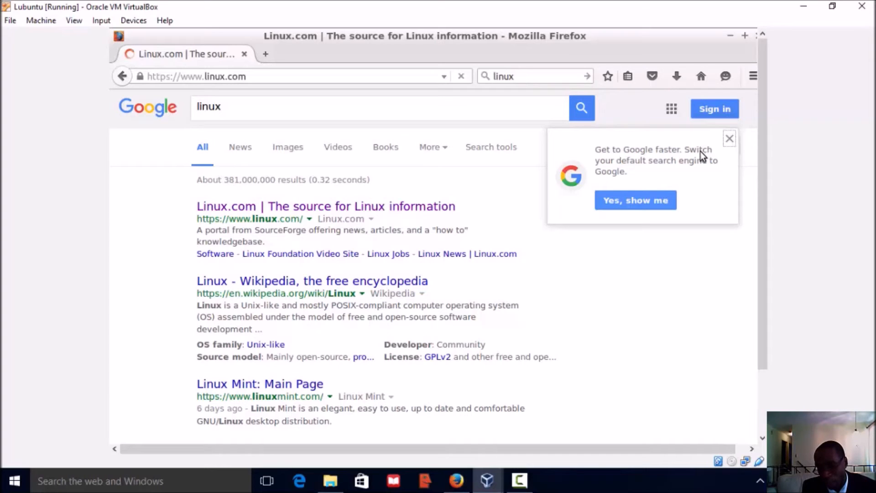
pyautogui.moveTo(702, 155)
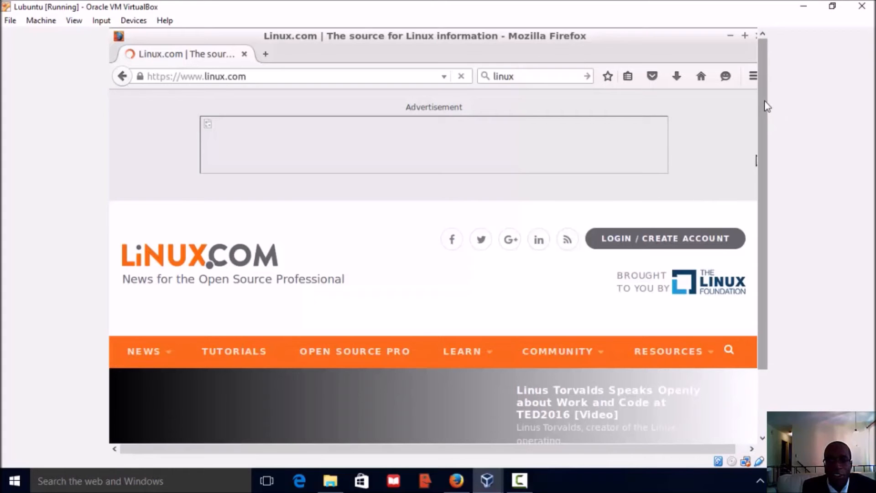
pyautogui.scroll(-3)
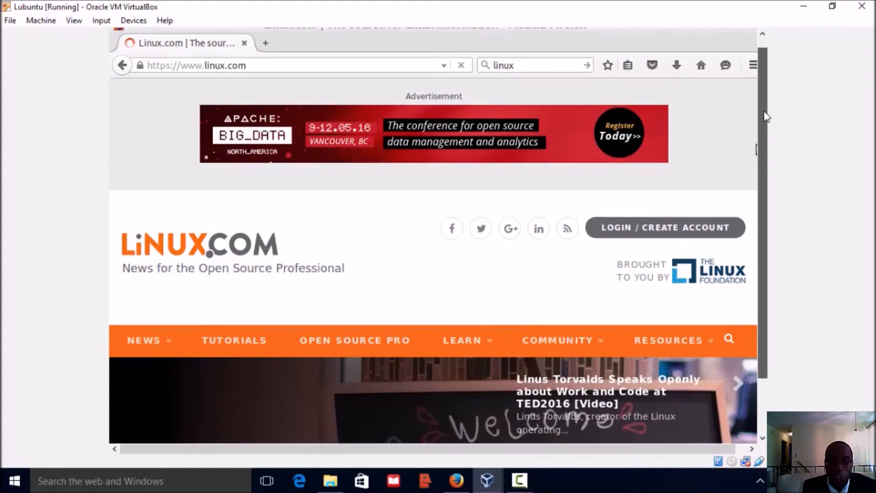
pyautogui.scroll(-3)
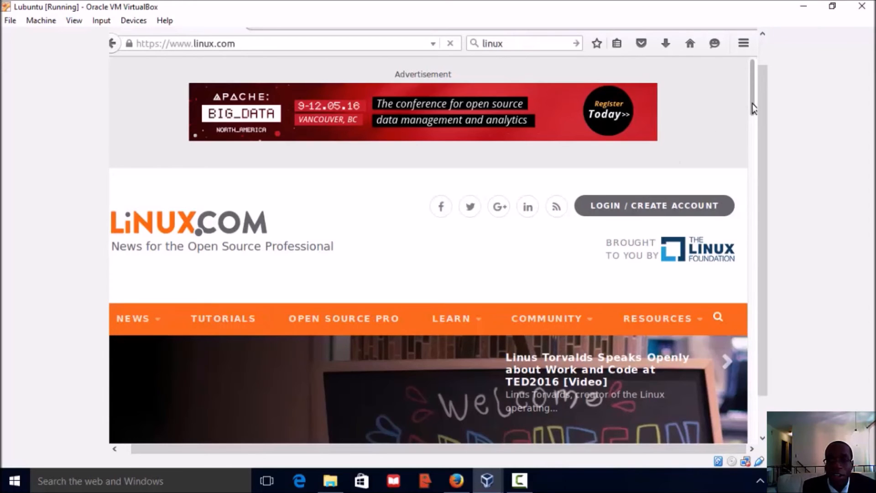
pyautogui.scroll(-3)
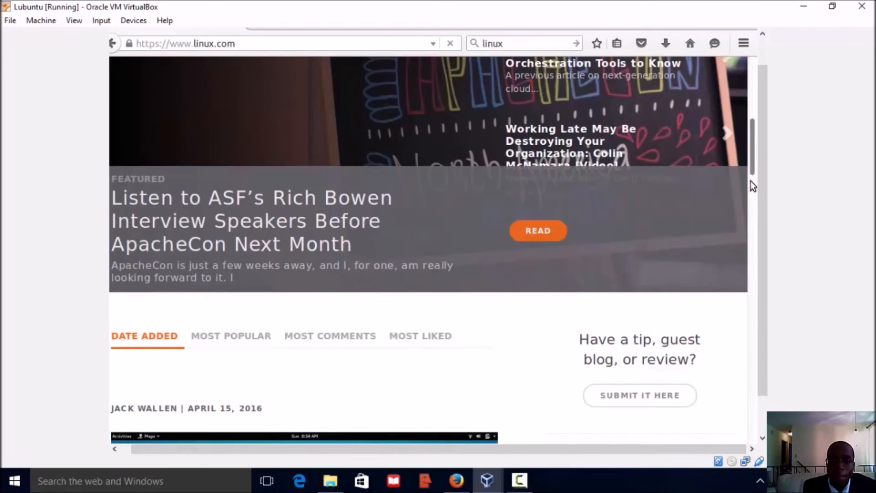
pyautogui.scroll(-3)
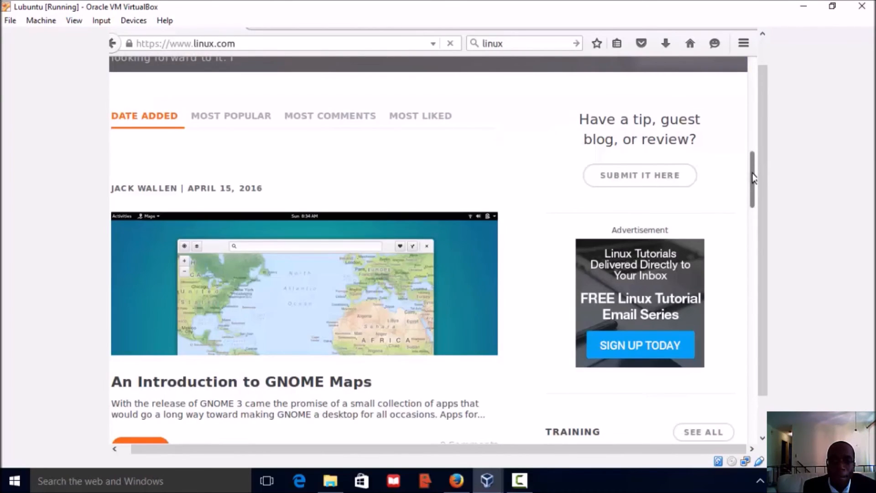
pyautogui.scroll(-3)
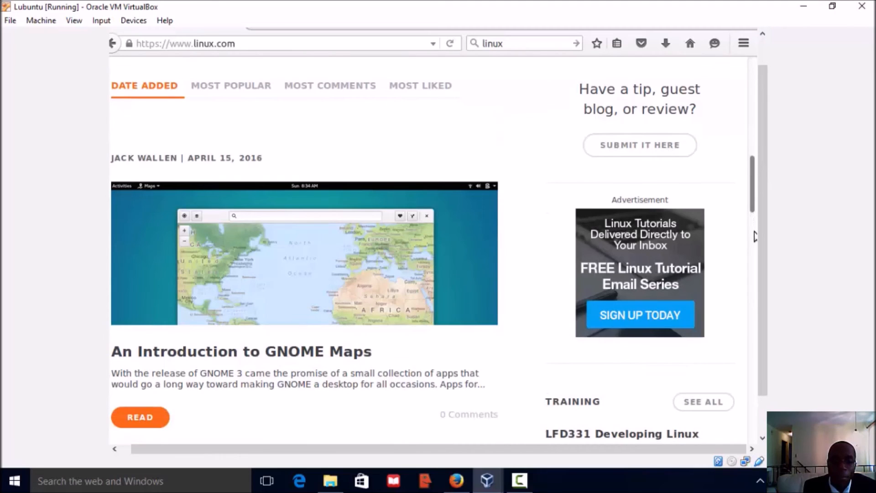
pyautogui.scroll(-3)
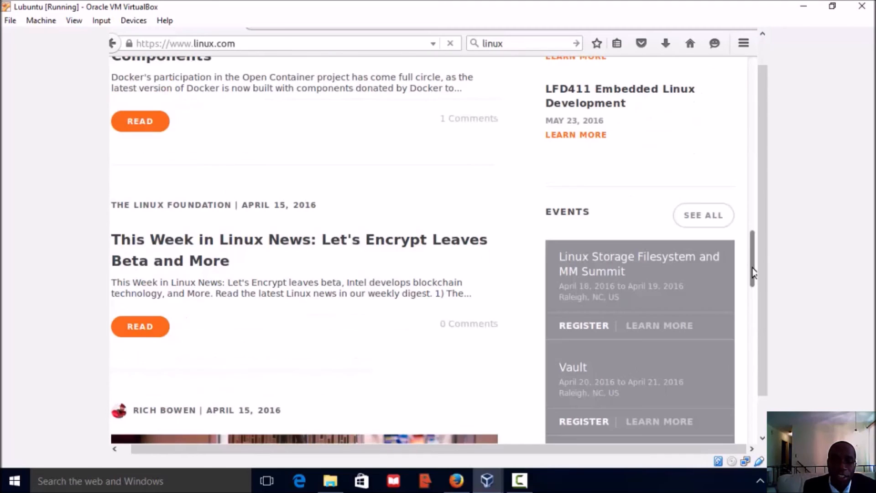
pyautogui.scroll(-3)
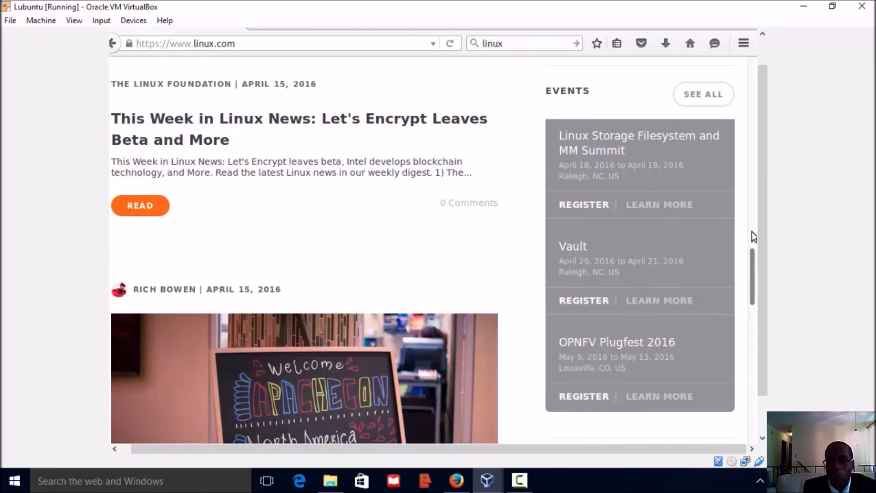
pyautogui.scroll(-3)
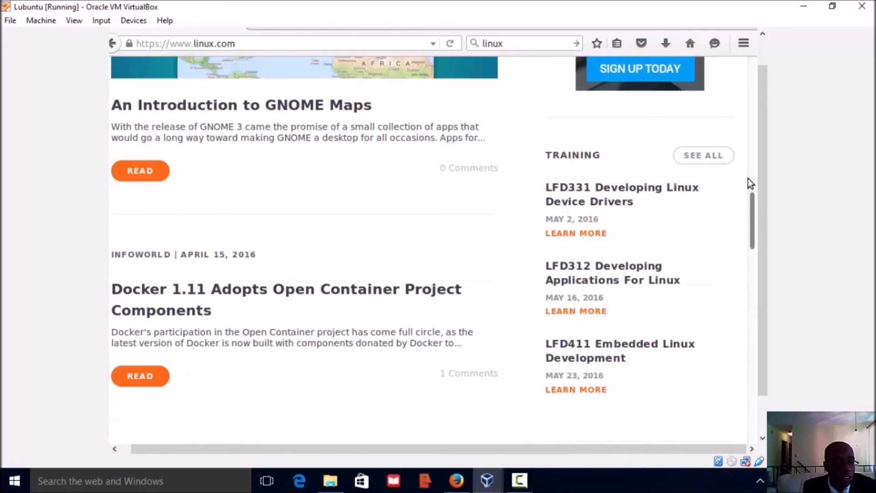
pyautogui.scroll(3)
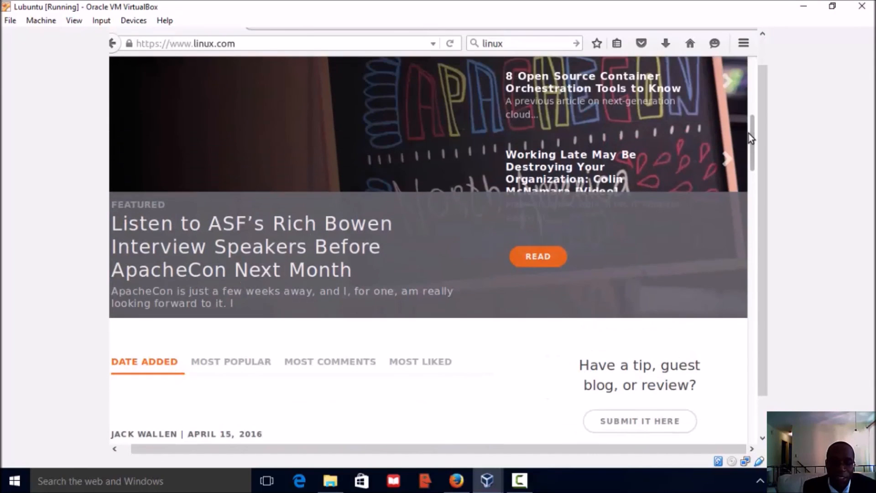
pyautogui.moveTo(610, 162)
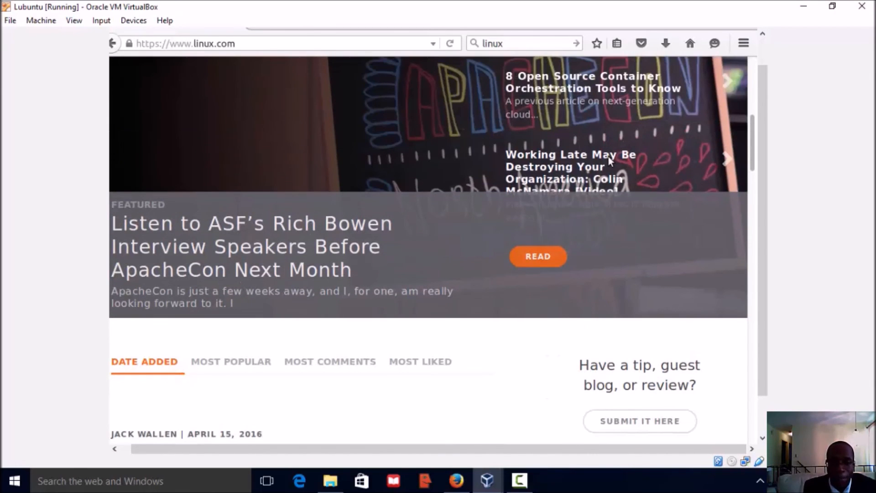